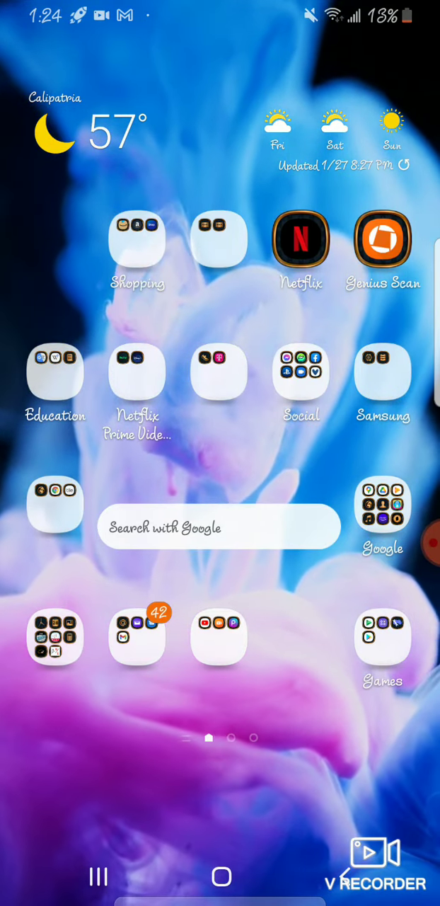
# - Expand the V Recorder floating bubble to show its stop, pause, brush and tools buttons
pyautogui.click(374, 863)
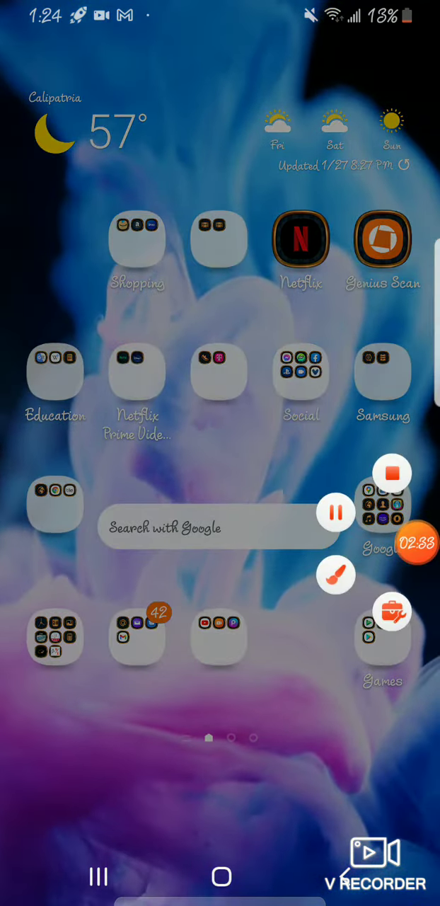